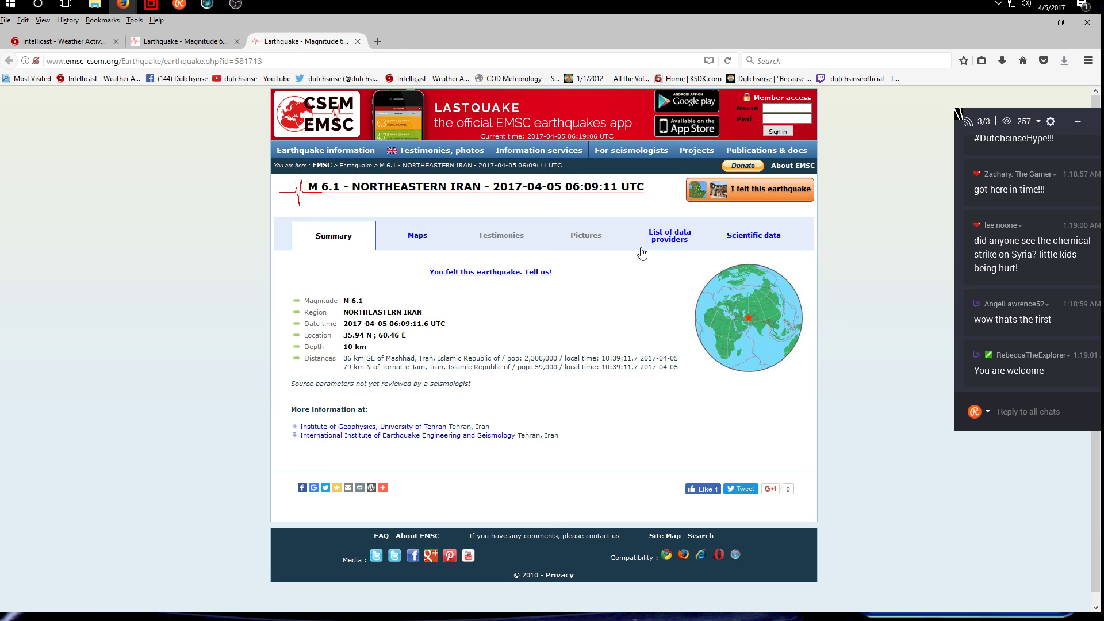
Go to the EMSC 'For seismologists' page listing data contributions and moment tensors.
left_click(631, 150)
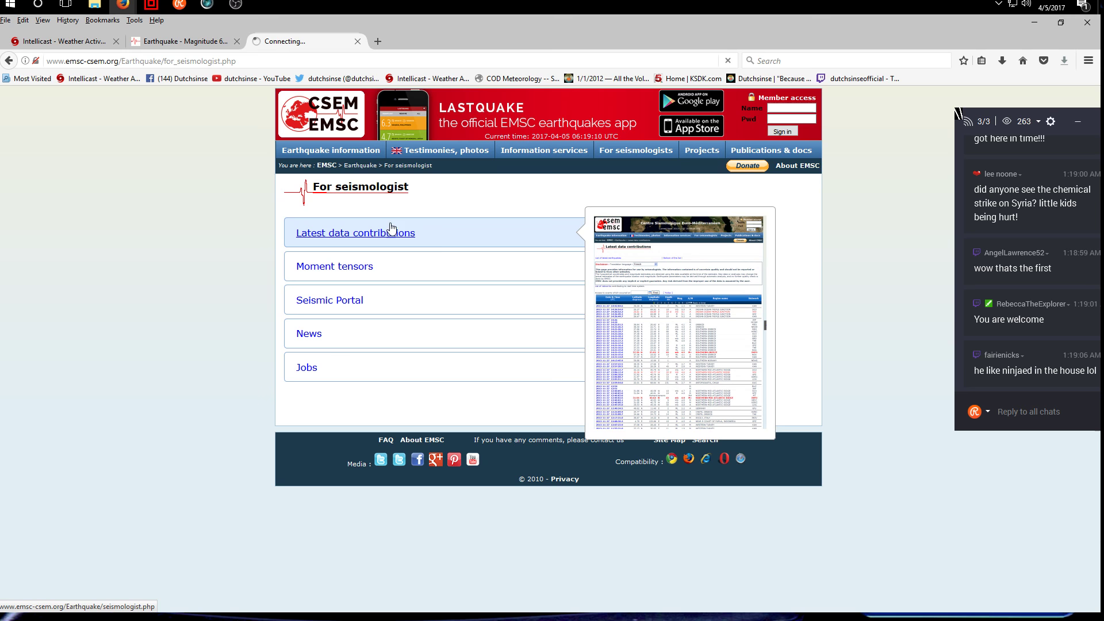
Switch to Google Earth and enter '35.94 N 60.46 E' in the search field.
left_click(355, 232)
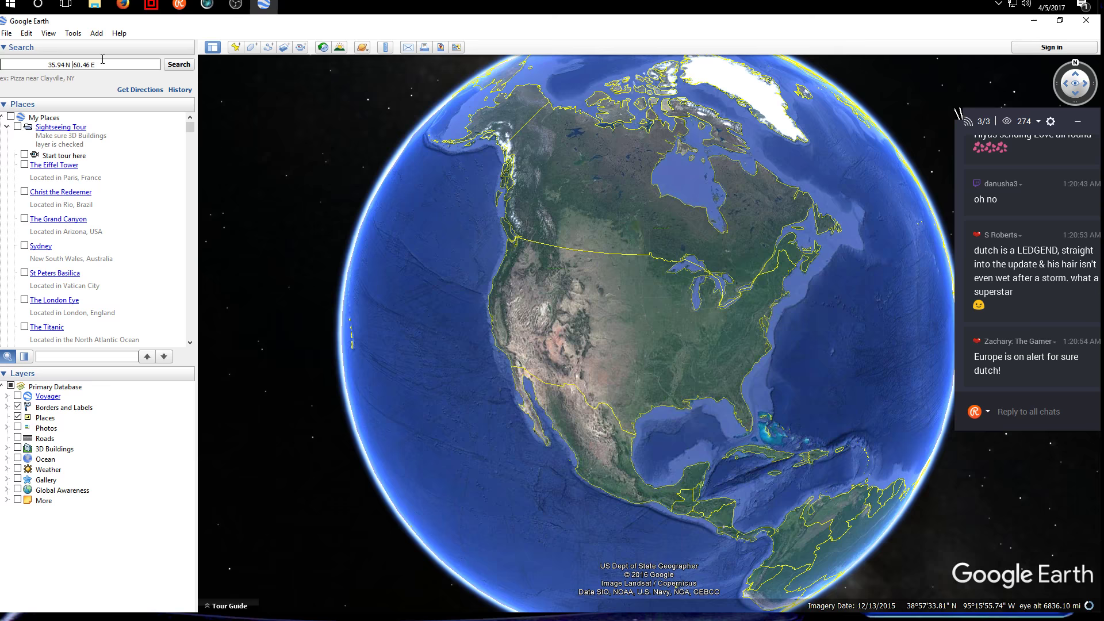
Search the coordinates 35.94 N 60.46 E to fly to the Iran epicentre.
left_click(178, 64)
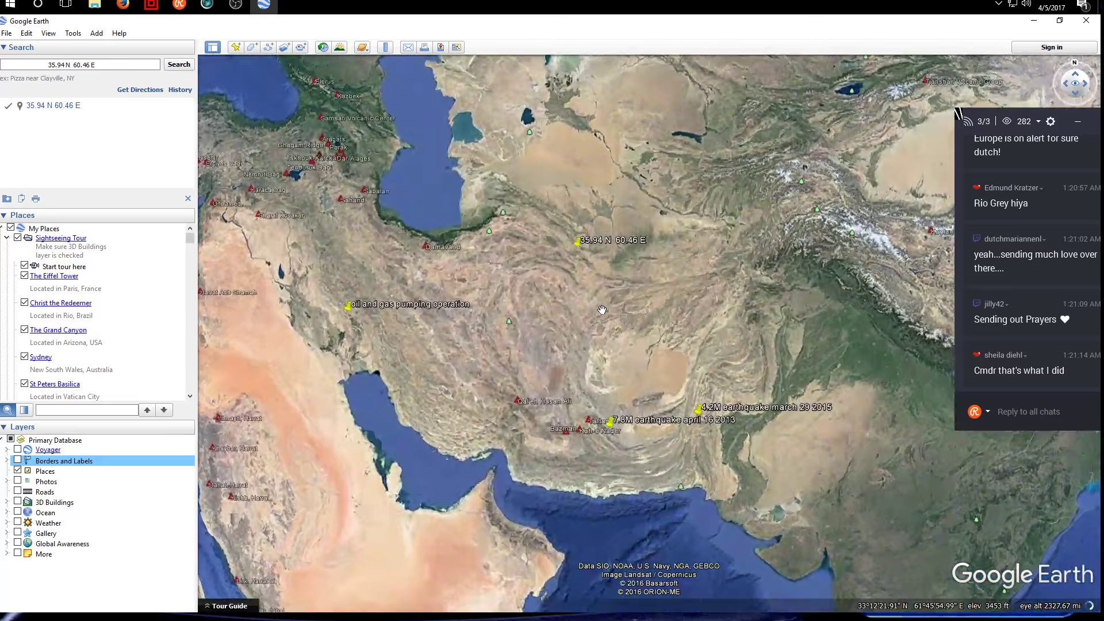
left_click(150, 6)
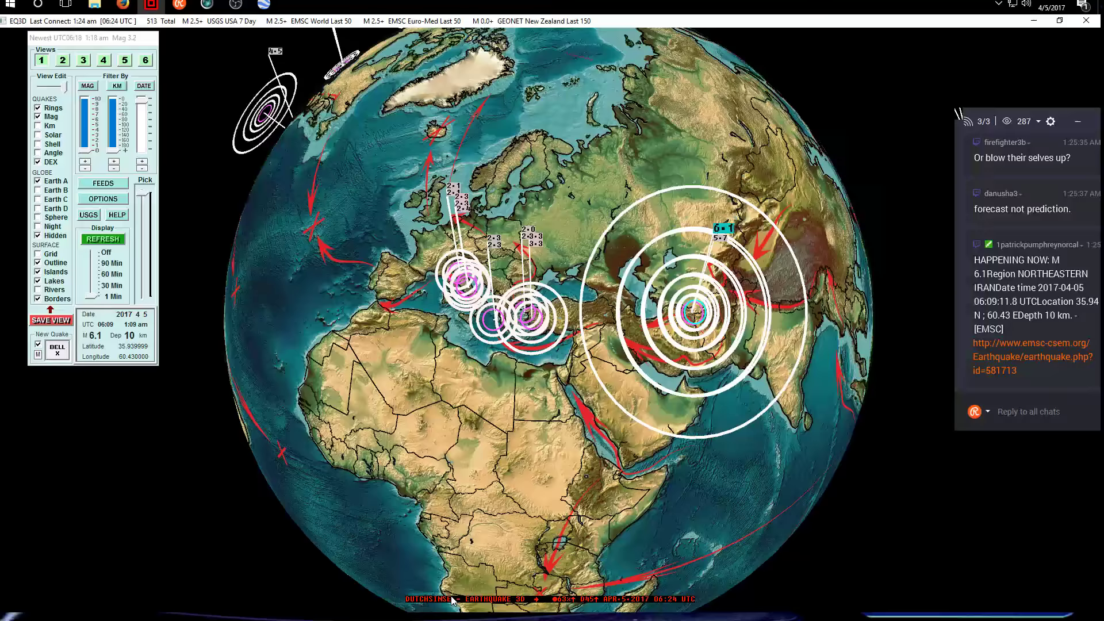
mouse_move(235, 6)
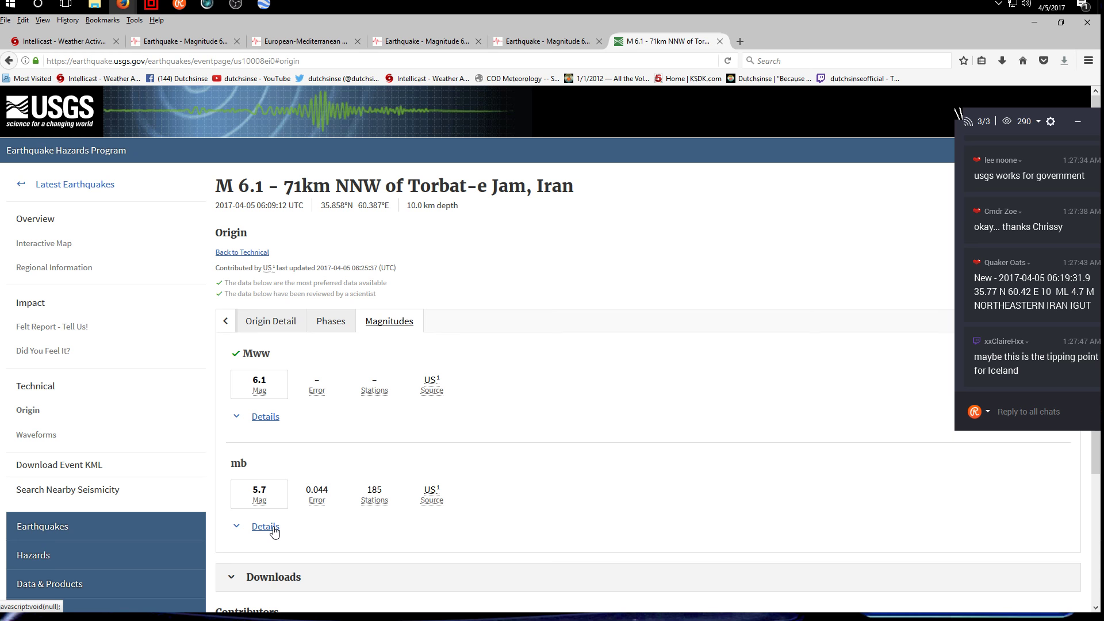
Expand the USGS mb details and scroll through the 185-station magnitude table.
left_click(266, 526)
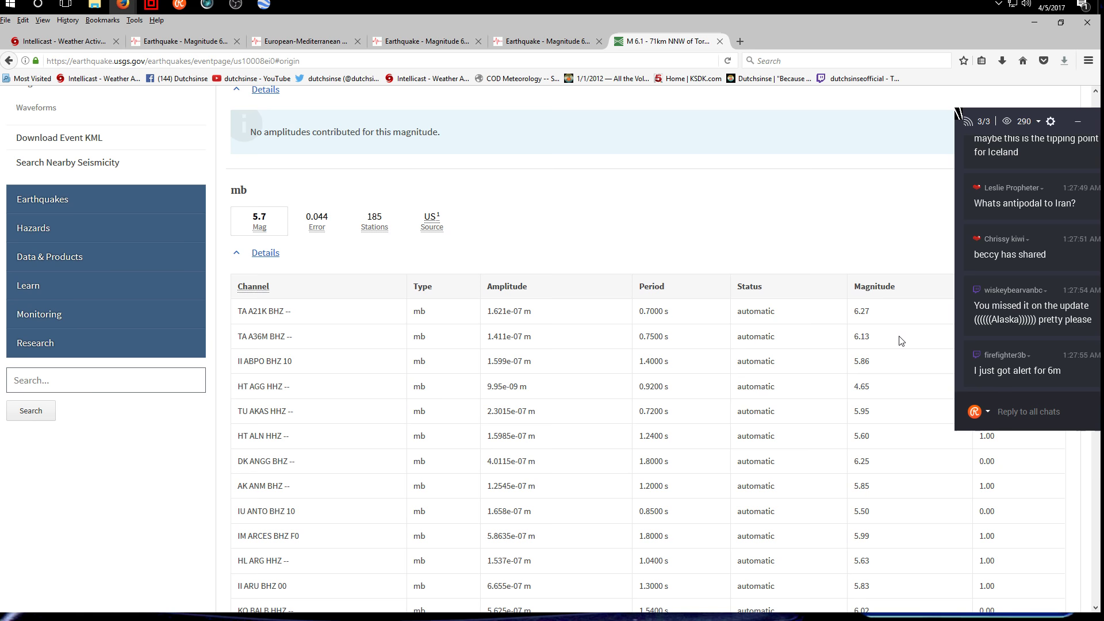
scroll("down", 3)
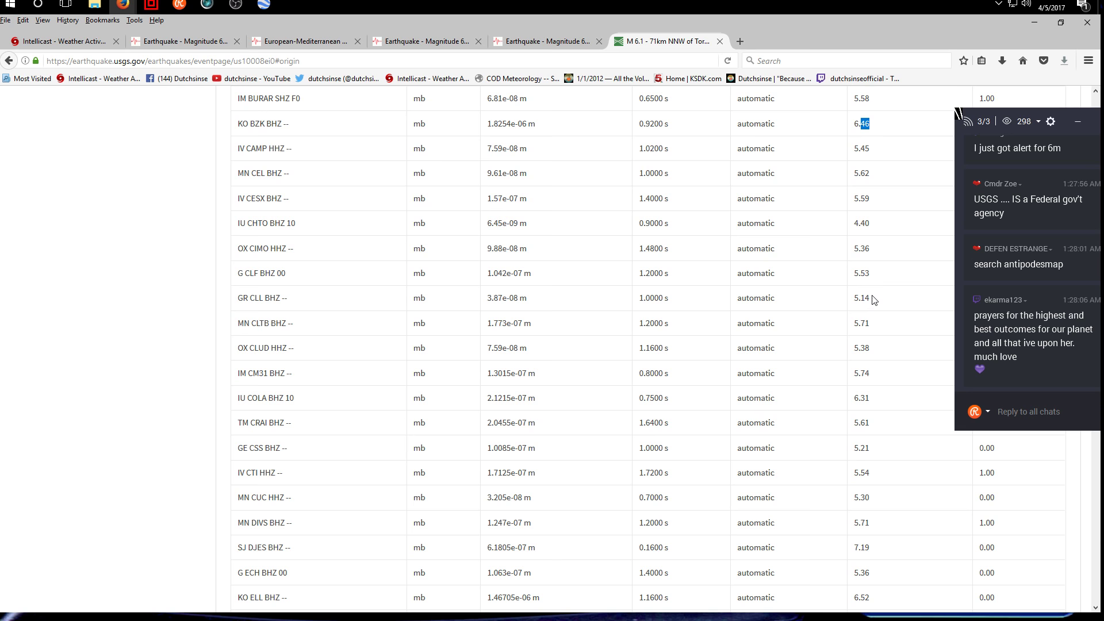
scroll("down", 3)
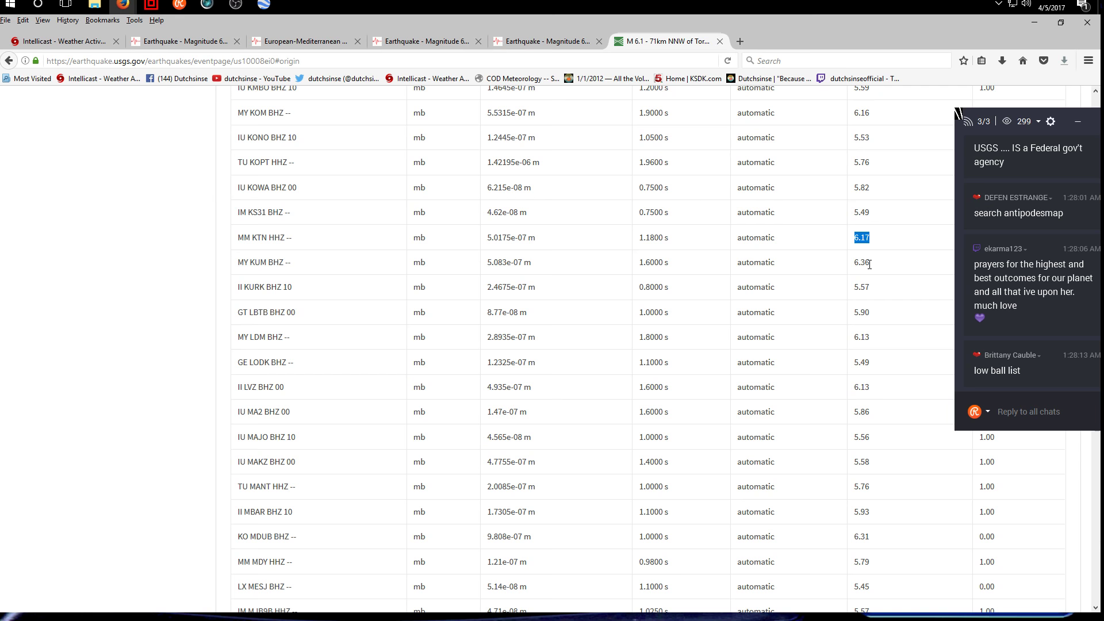
scroll("down", 3)
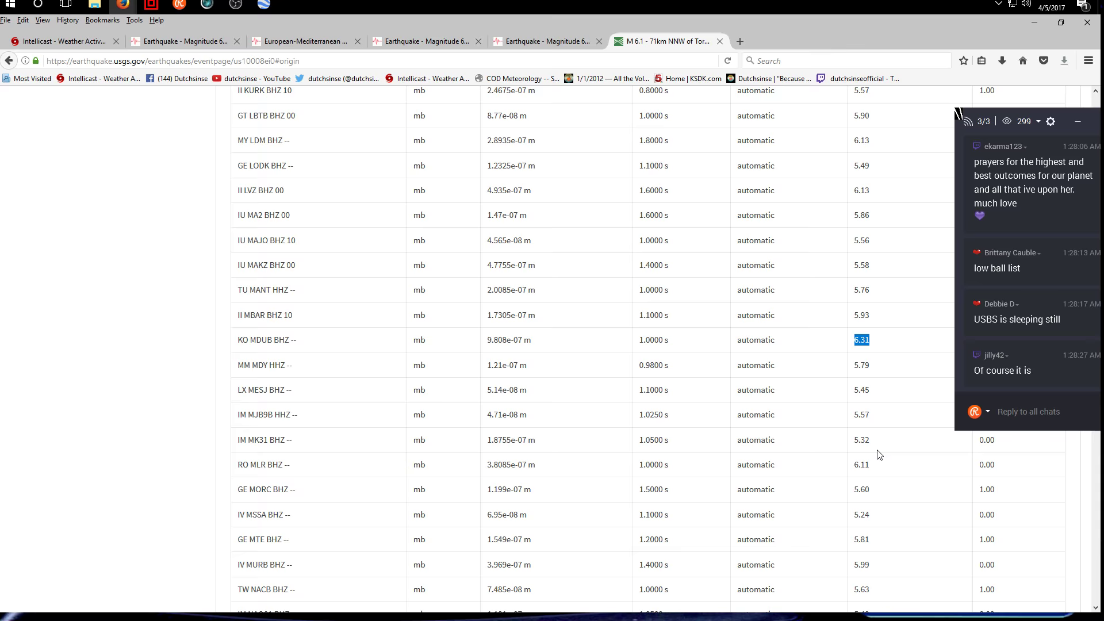
scroll("down", 3)
type("antipodal map")
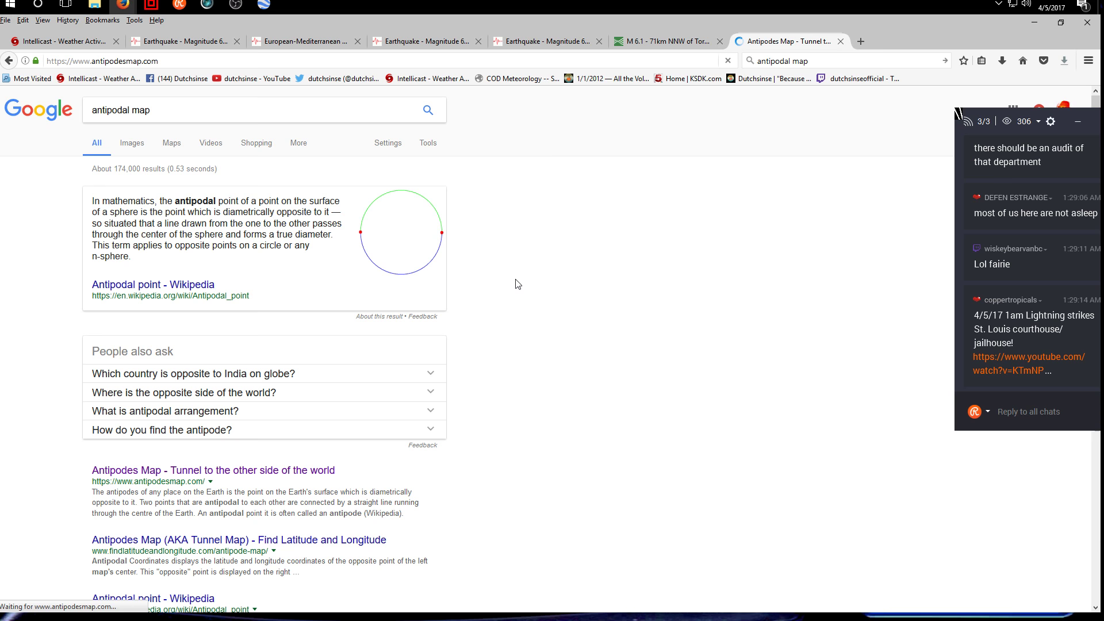
Open the 'Antipodes Map - Tunnel to the other side of the world' search result.
left_click(211, 470)
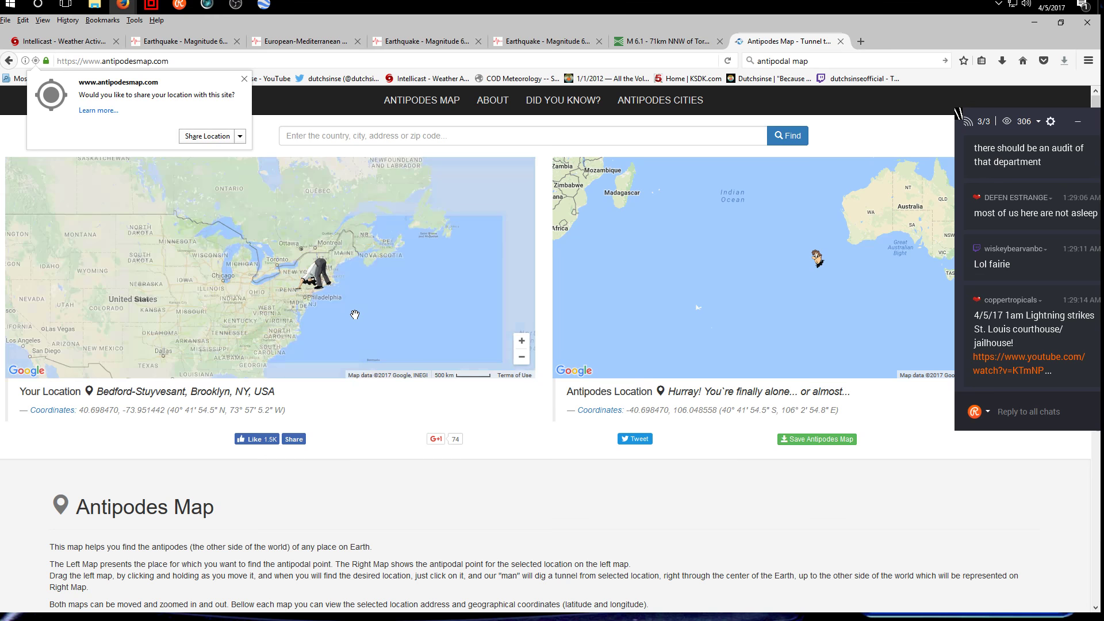